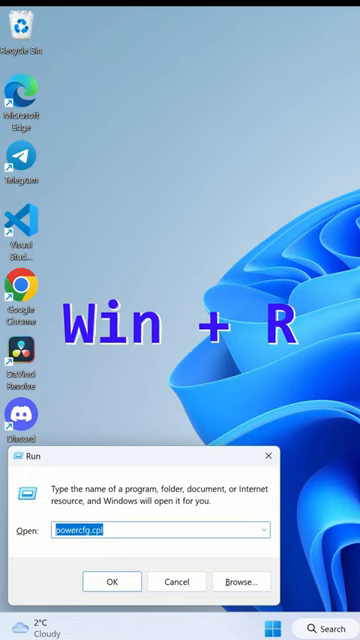
Run powercfg.cpl to open the Power Options control panel.
left_click(111, 581)
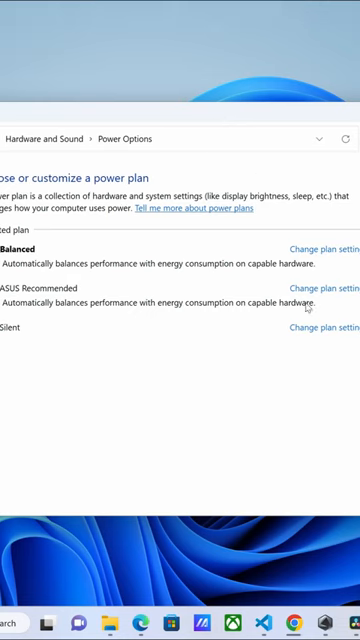
Open 'Change plan settings' for the Silent power plan.
left_click(328, 326)
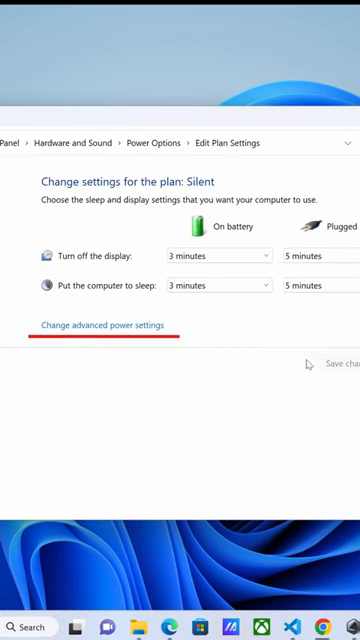